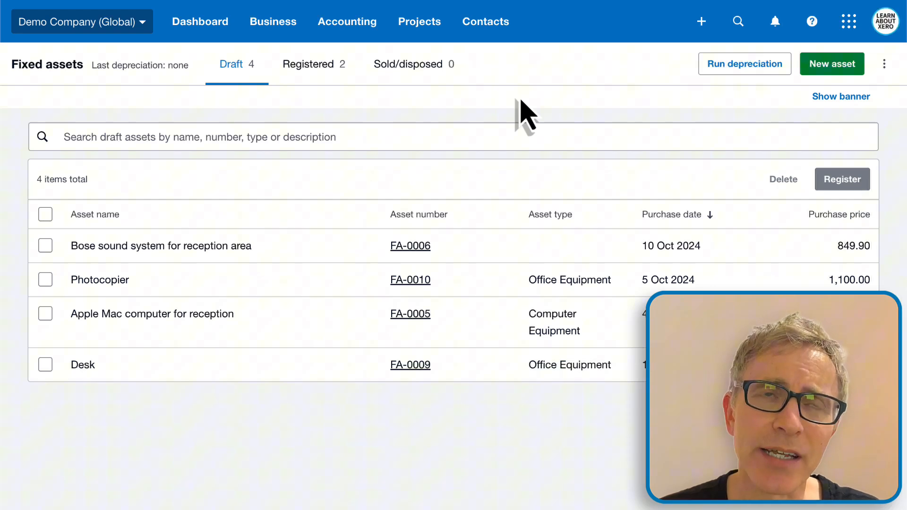
mouse_move(368, 263)
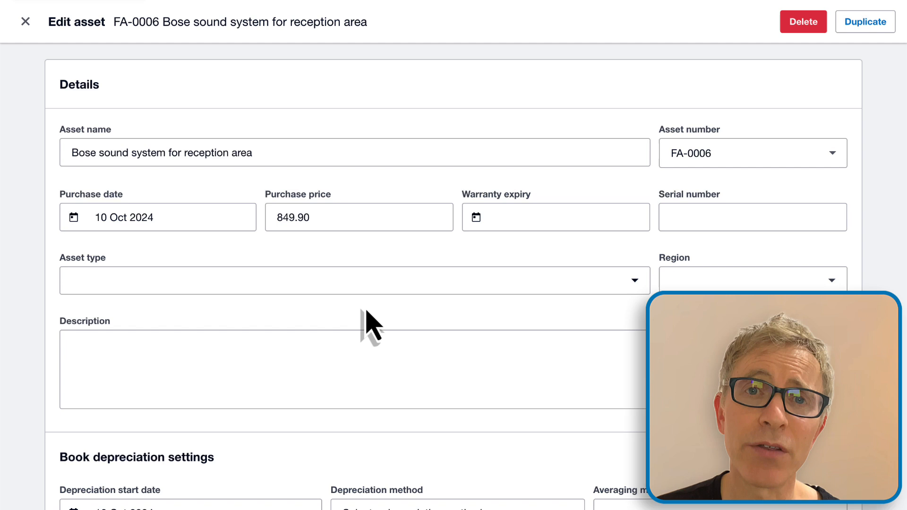
- Set the Bose sound system's asset type to Office Equipment, filling accounts 710, 711 and 416
left_click(353, 280)
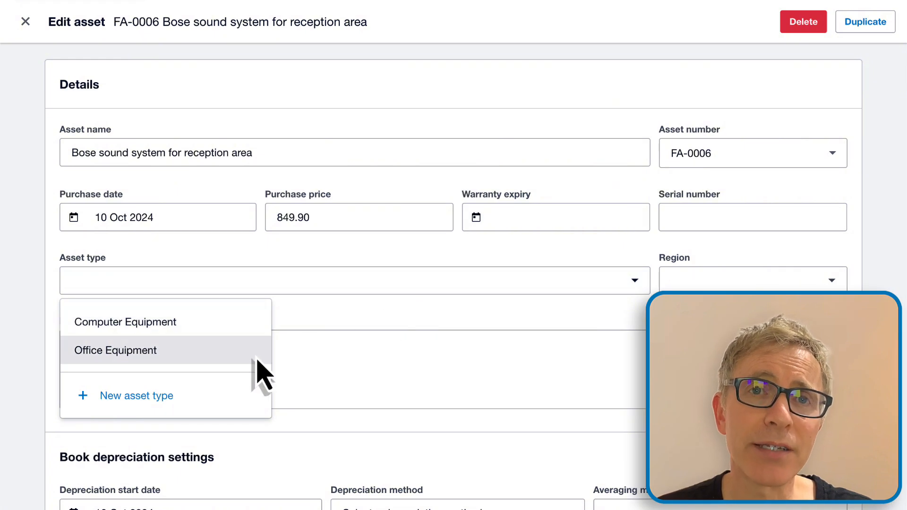
left_click(115, 350)
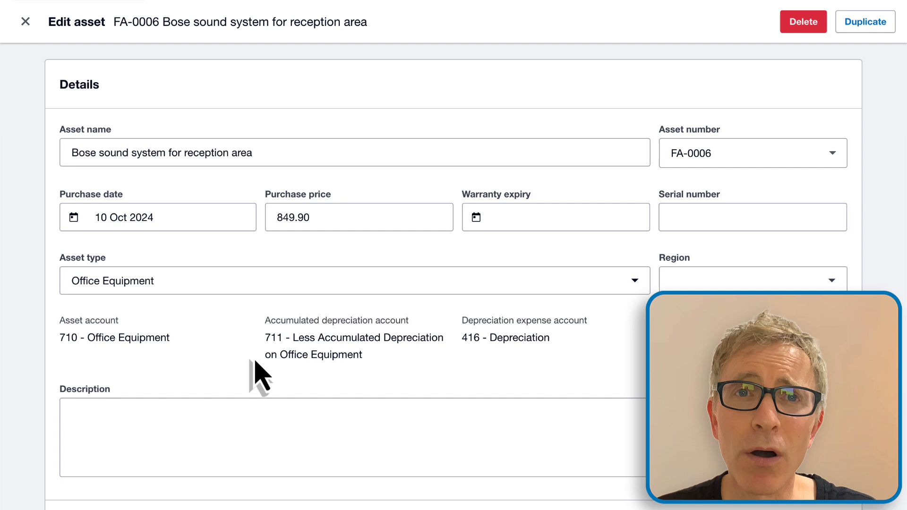
scroll("down", 3)
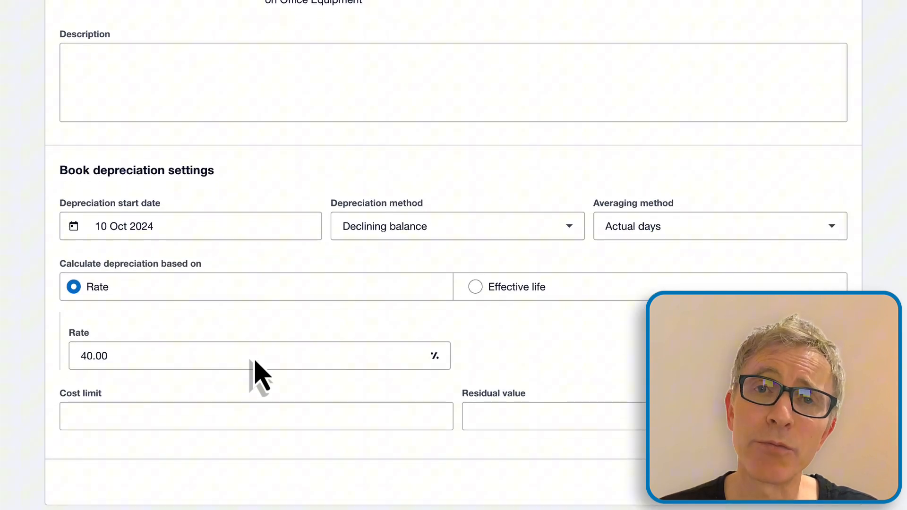
scroll("down", 3)
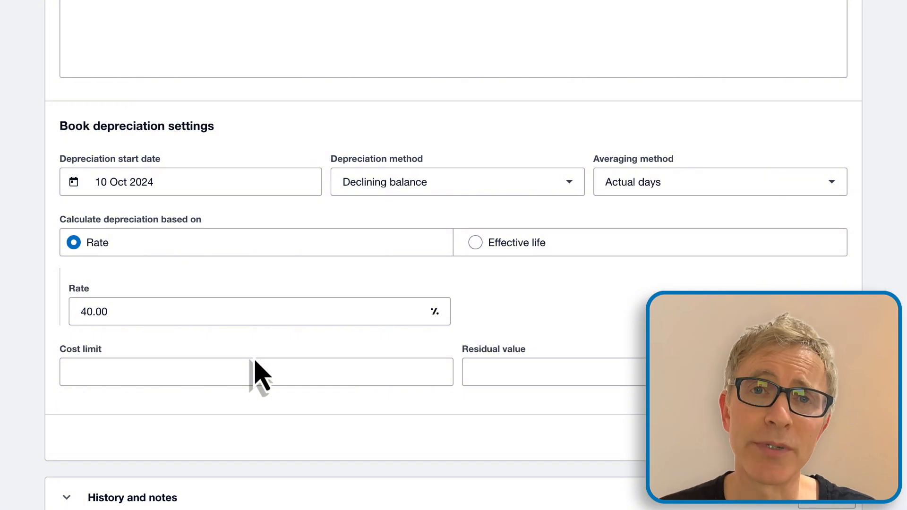
left_click(568, 181)
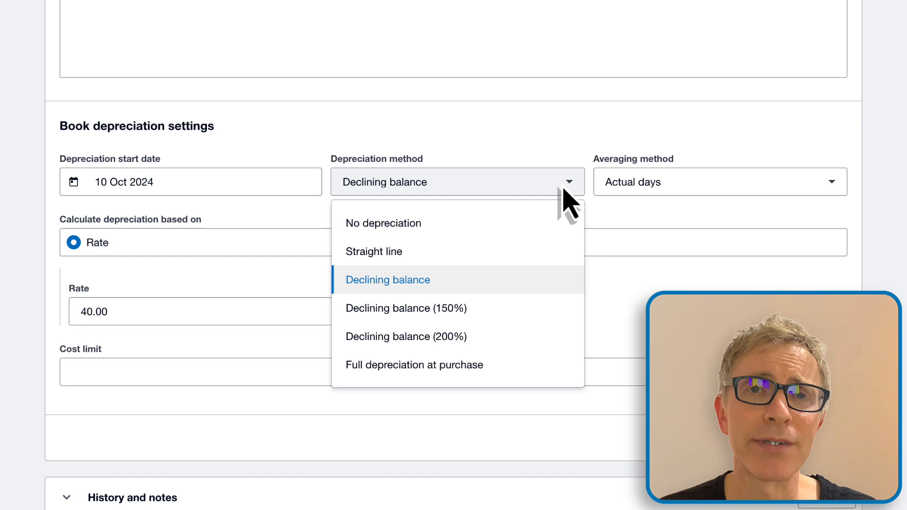
left_click(387, 279)
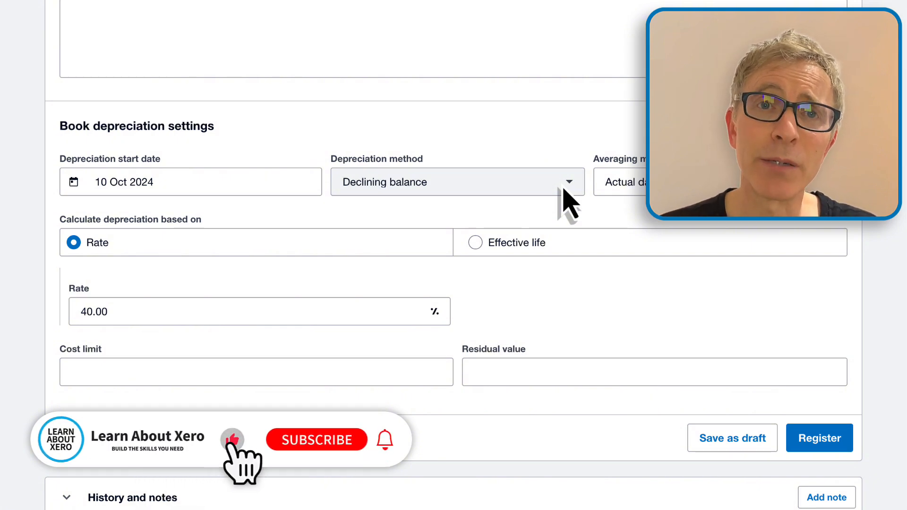
left_click(316, 439)
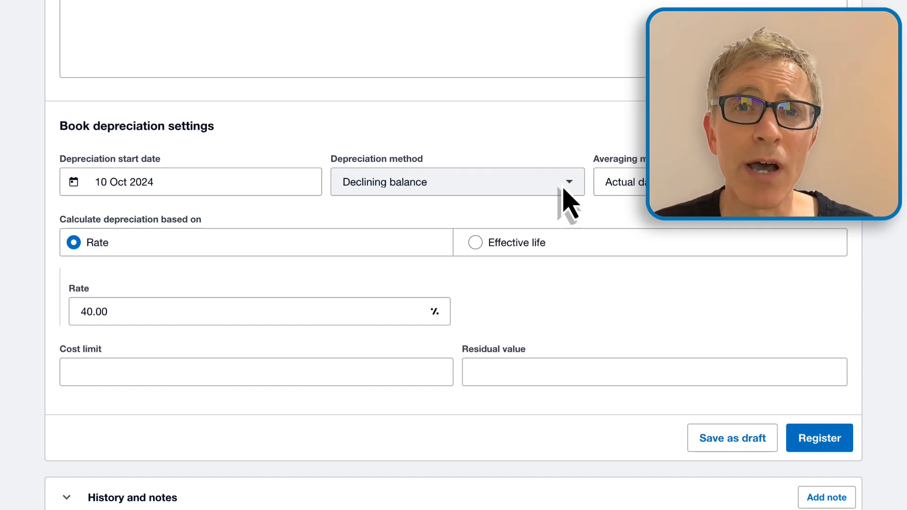
mouse_move(809, 443)
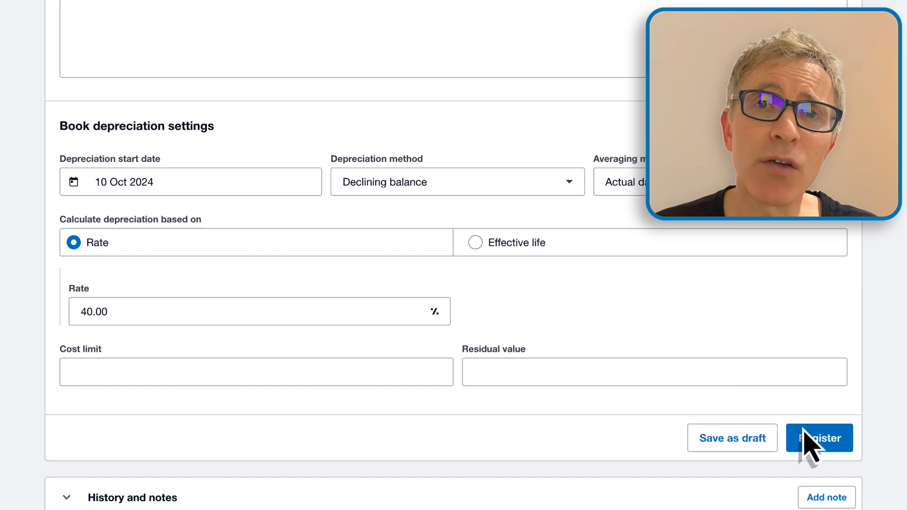
- Register the Bose sound system and go back to the three remaining draft assets
left_click(819, 438)
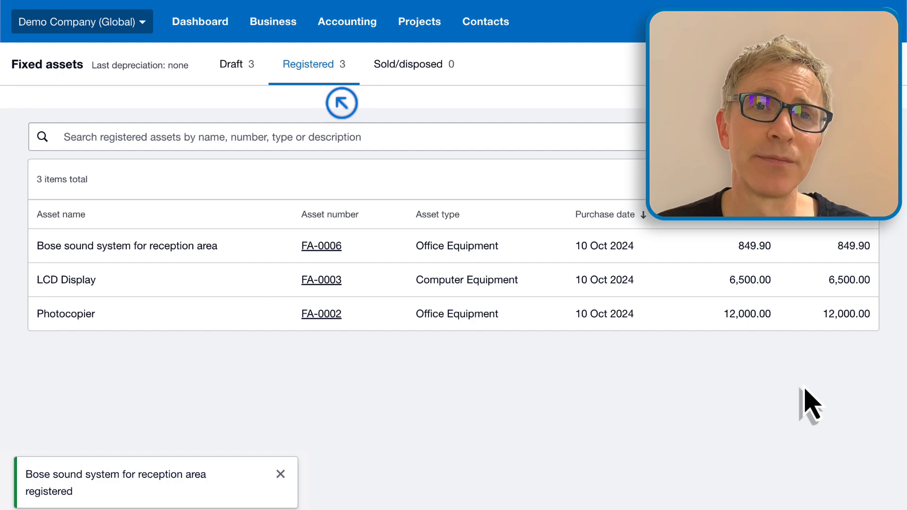
left_click(231, 64)
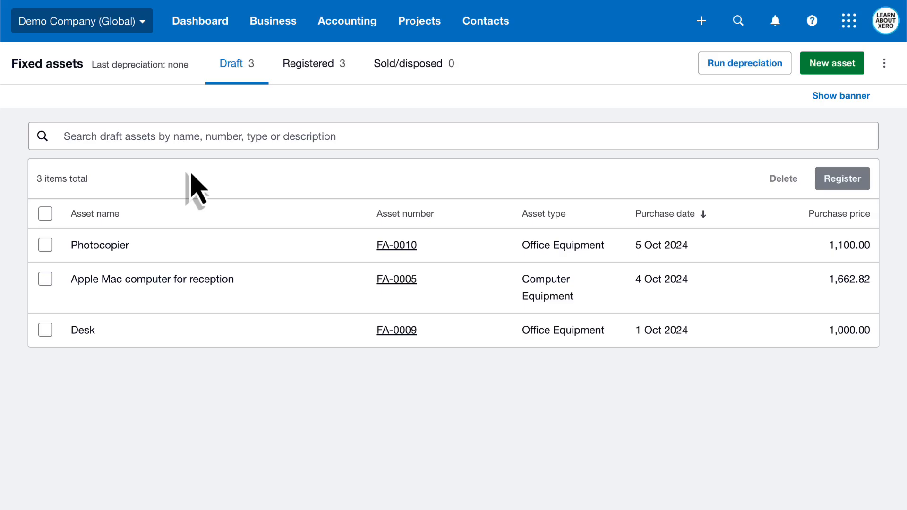
- Bulk-register the Photocopier, Apple Mac and Desk, then view all six registered assets
left_click(45, 213)
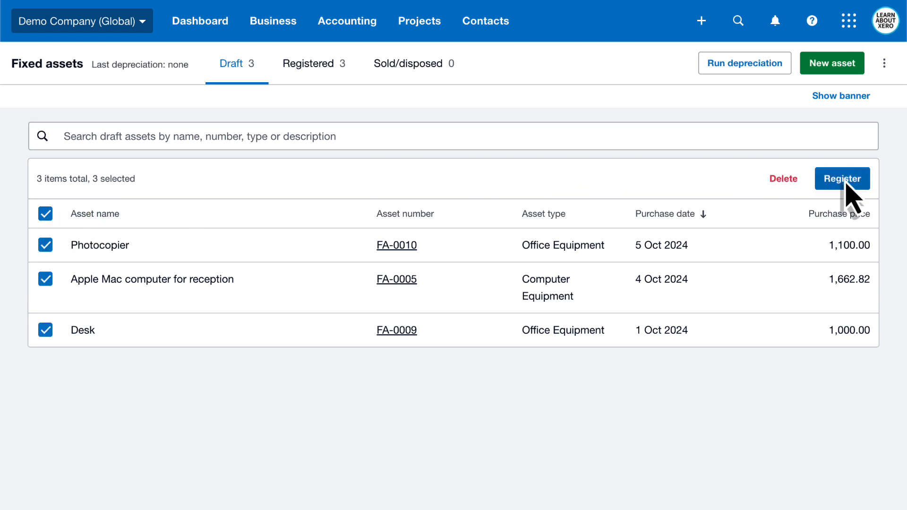
left_click(841, 178)
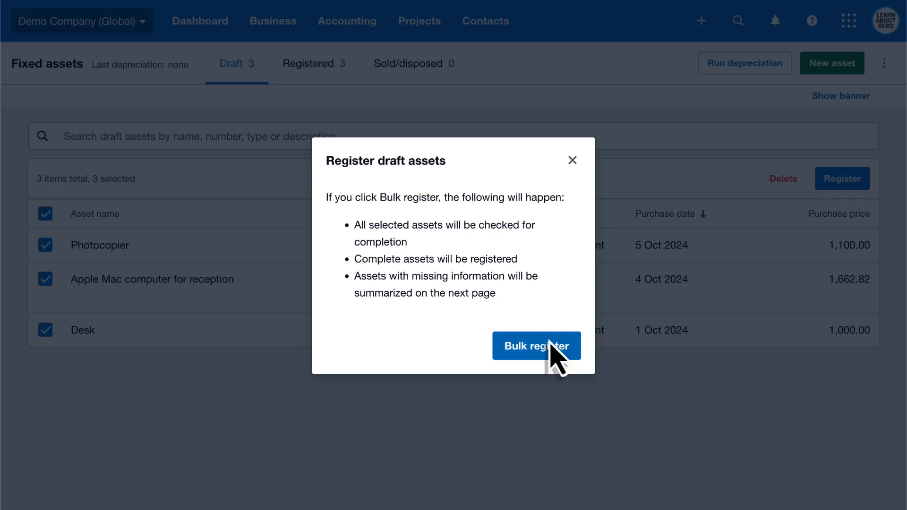
left_click(535, 346)
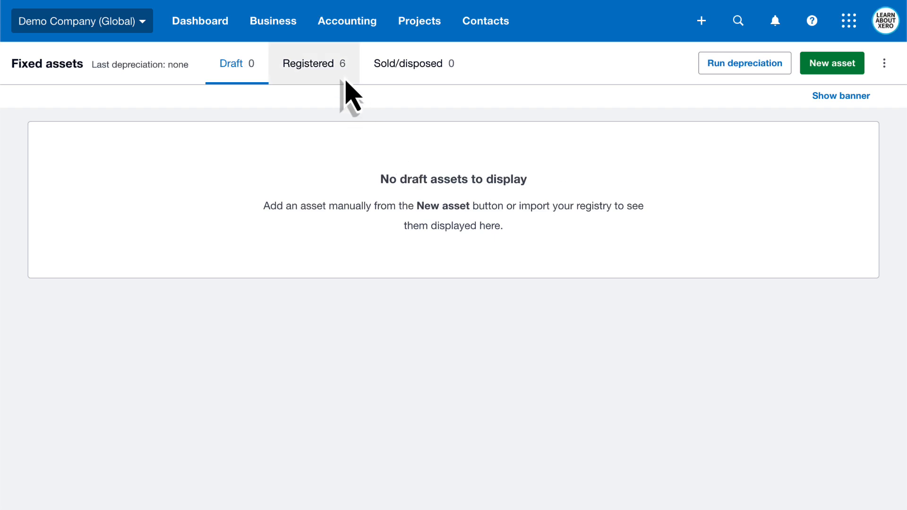
left_click(310, 62)
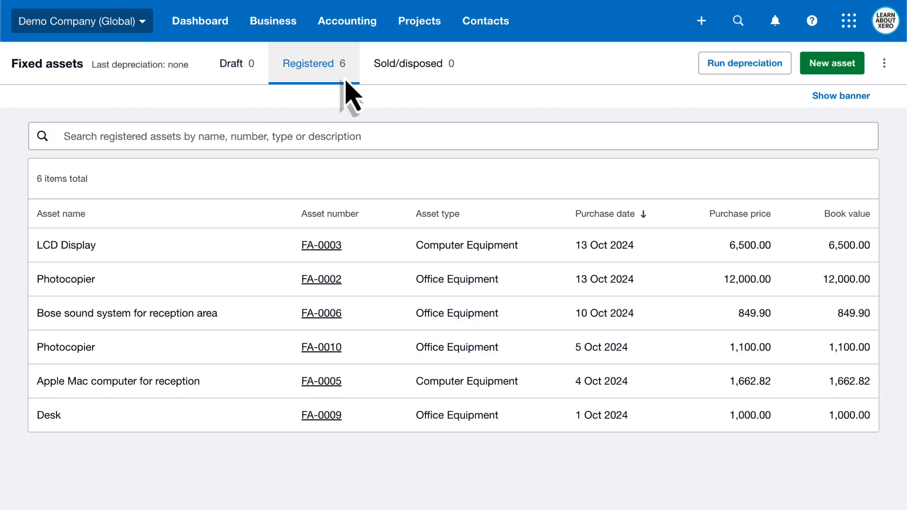